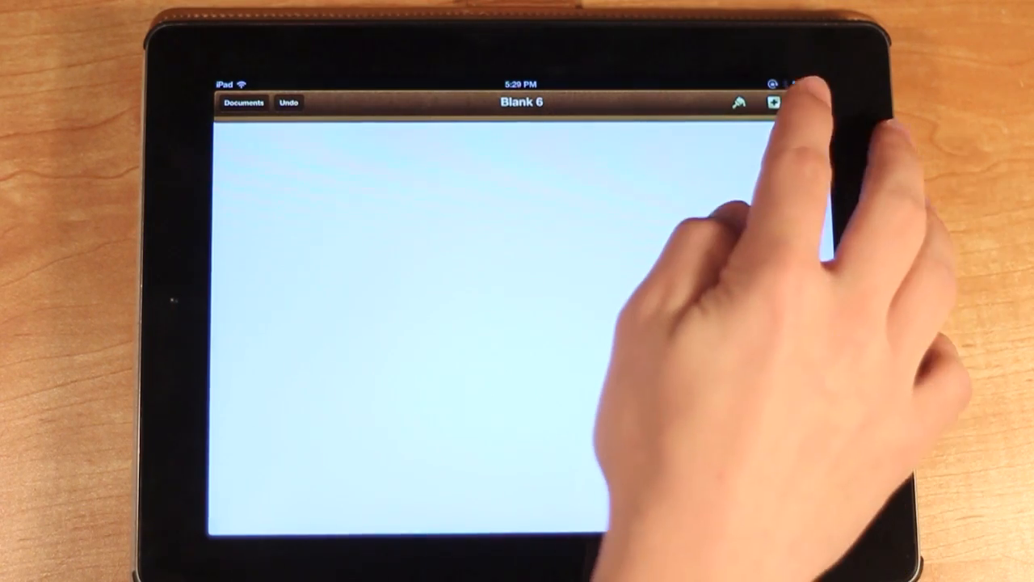
- Reach Document Setup from the wrench Tools menu to edit header and footer
{"action": "left_click", "coordinate": [807, 102]}
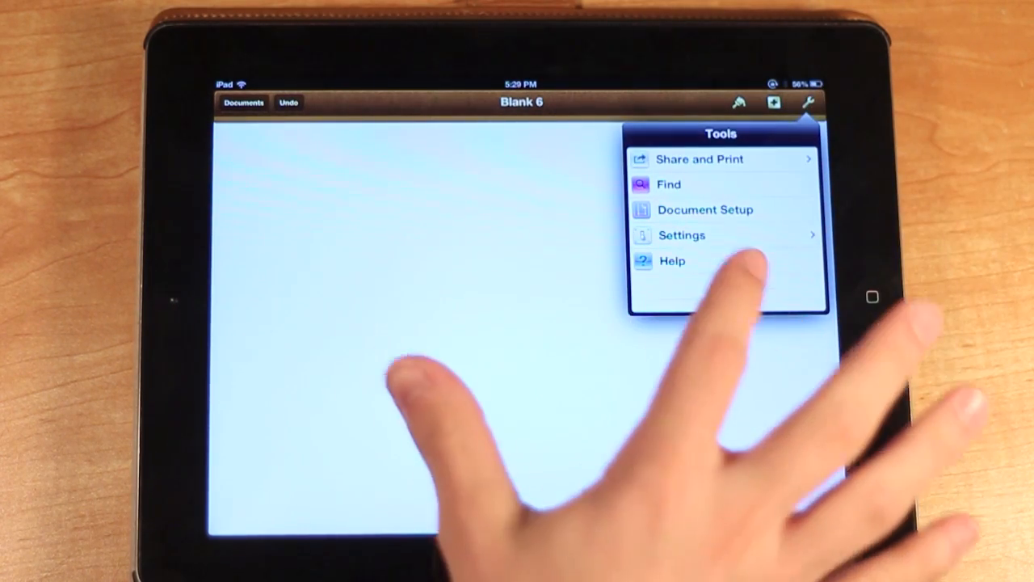
{"action": "left_click", "coordinate": [704, 210]}
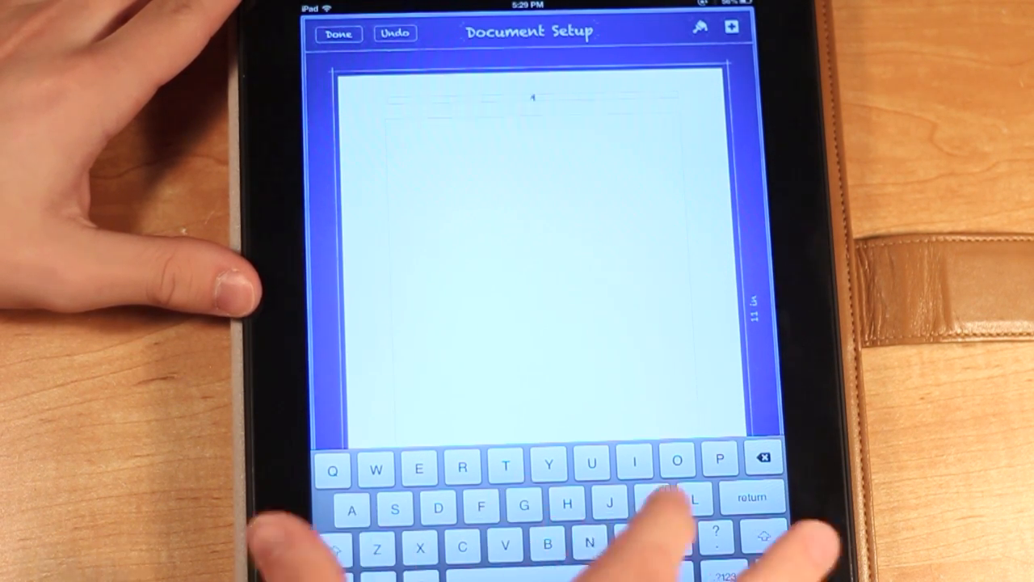
- Enter 'Allen' as the document's header text
{"action": "type", "text": "Allen"}
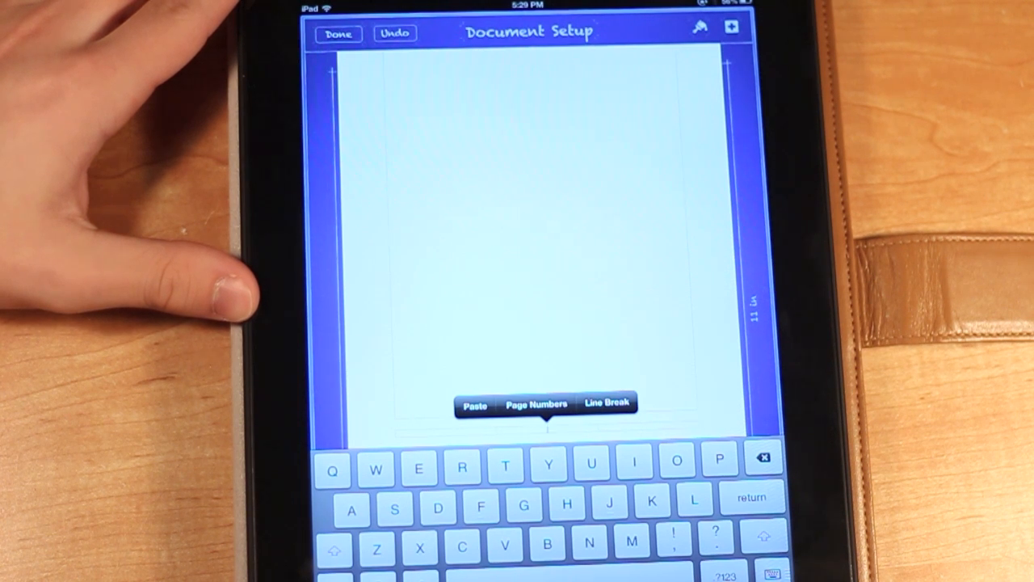
- Insert page numbers in the footer and show the header's Paste / Page Numbers / Line Break choices
{"action": "left_click", "coordinate": [536, 404]}
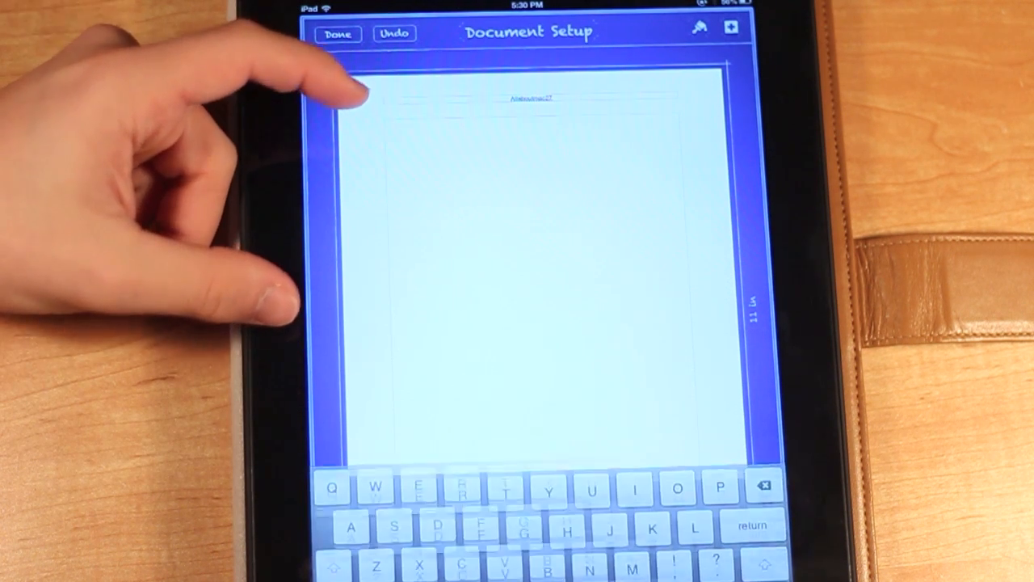
{"action": "left_click", "coordinate": [339, 97]}
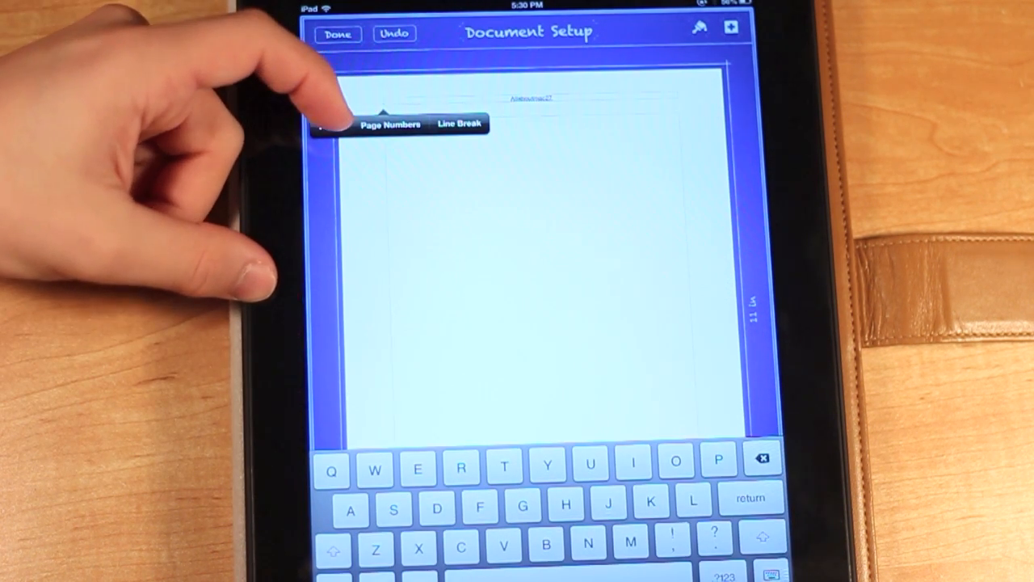